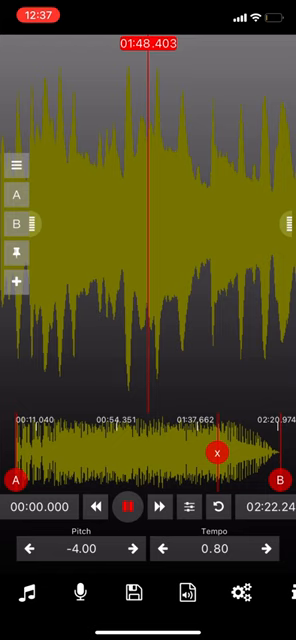
Nudge the tempo up to 0.86 with the right tempo arrow, keeping pitch at -4.00
left_click(270, 548)
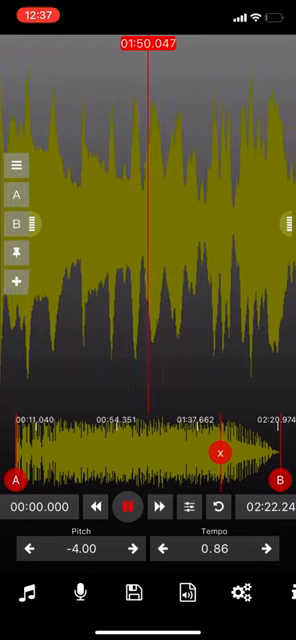